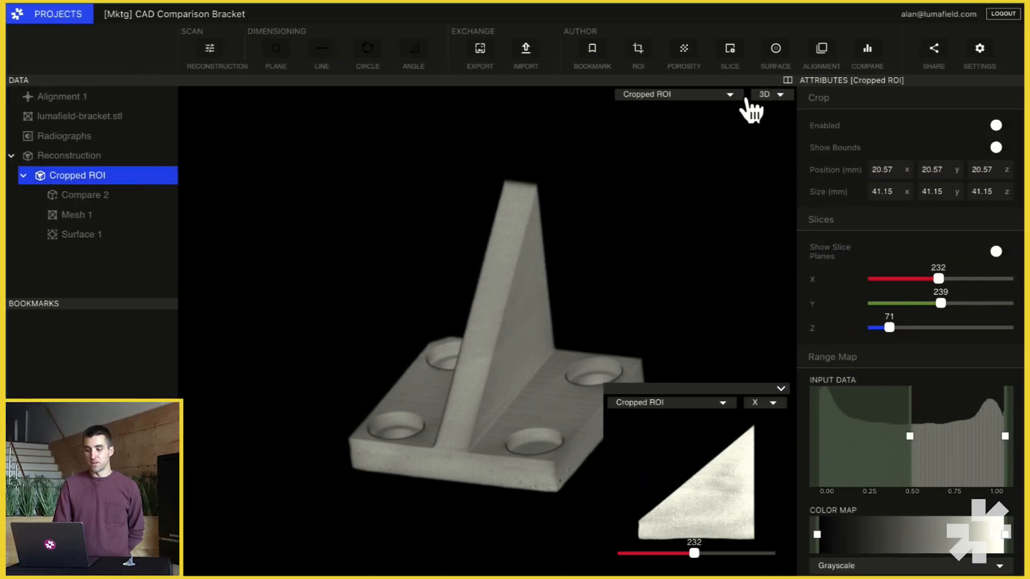
# Step: Switch to a Z cross-section, stepping the slice up into the rib and back to the base plate
pyautogui.click(767, 94)
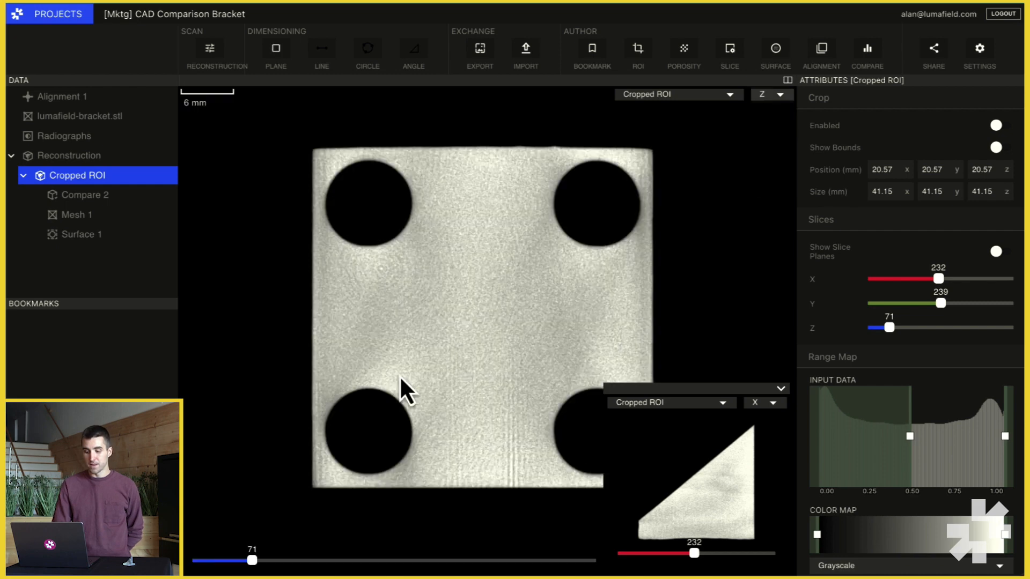
pyautogui.moveTo(251, 560); pyautogui.dragTo(304, 560)
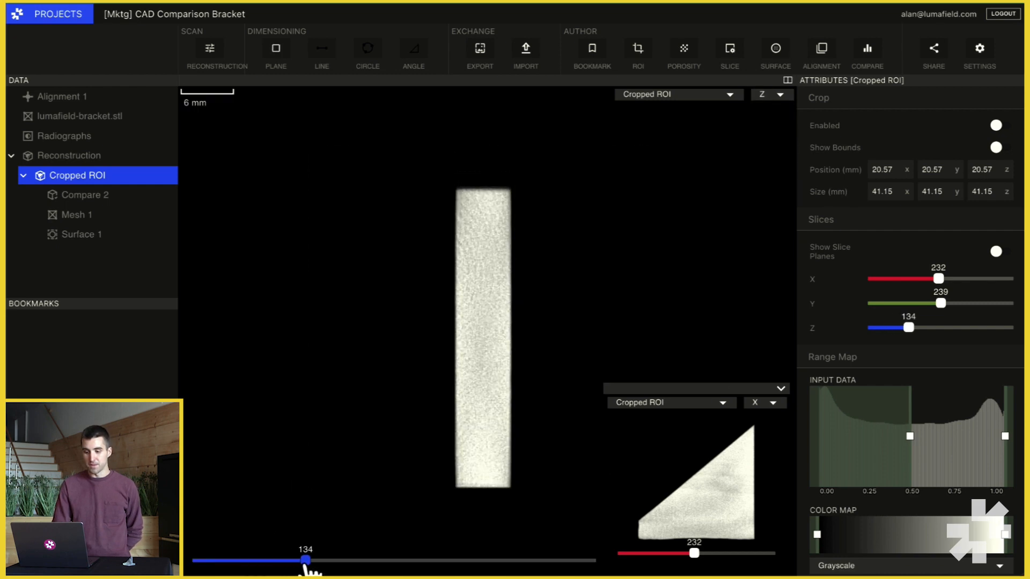
pyautogui.moveTo(302, 561); pyautogui.dragTo(255, 561)
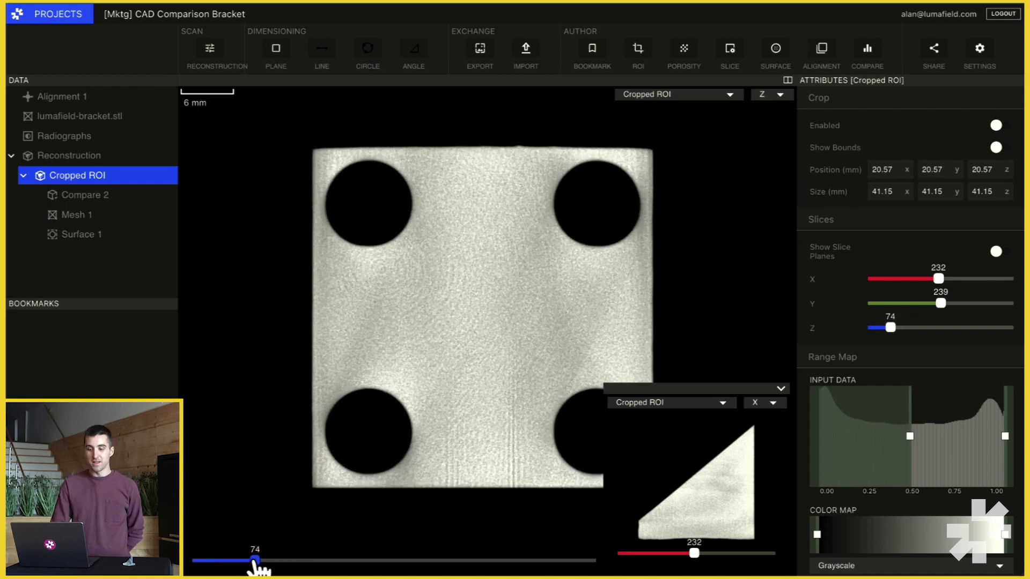
pyautogui.moveTo(275, 48)
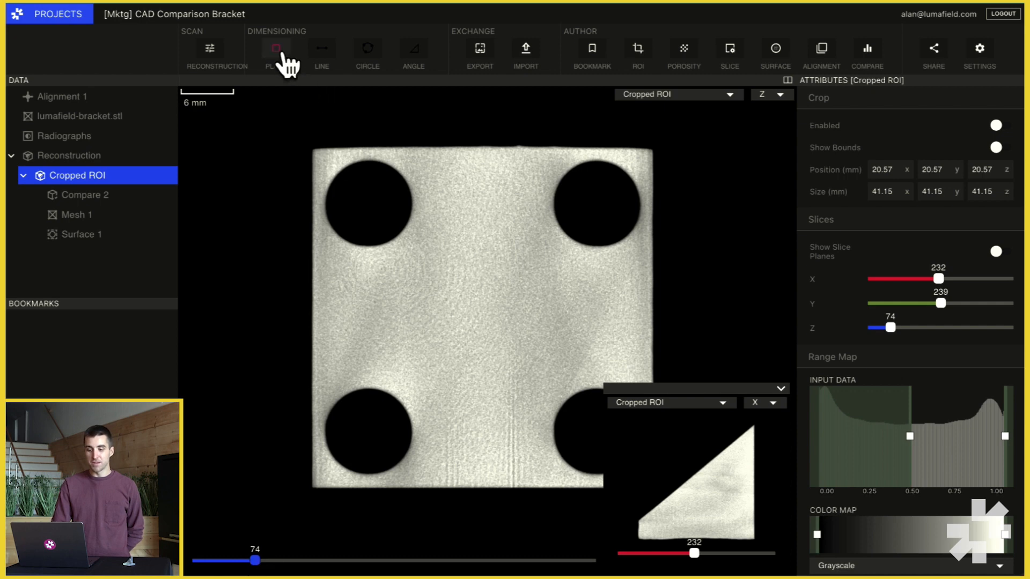
# Step: Create Inspection Plane A from the current base-plate Z slice
pyautogui.click(275, 48)
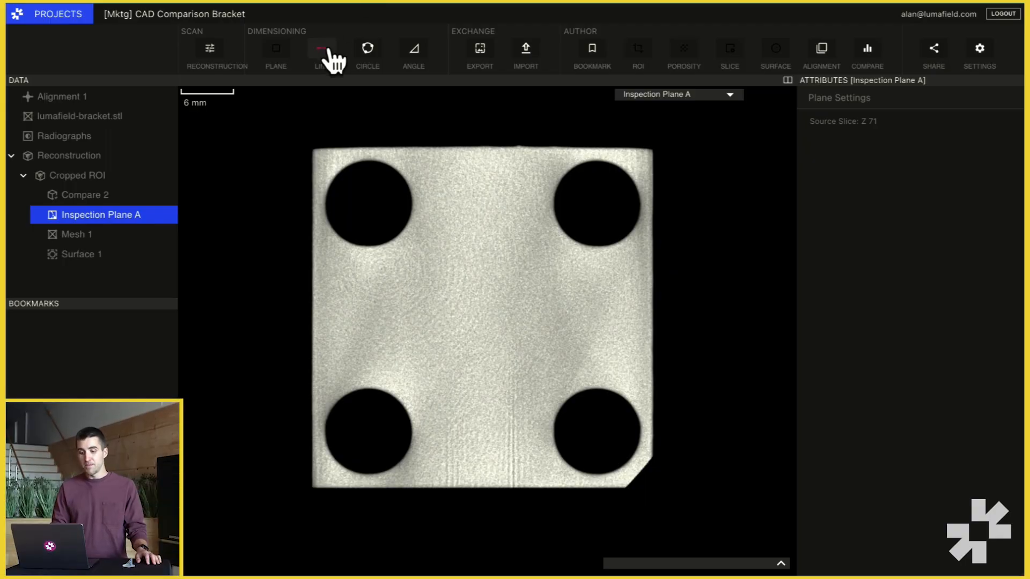
# Step: Measure 37.85 mm across the base plate and place the L1 label left of the plate
pyautogui.click(321, 48)
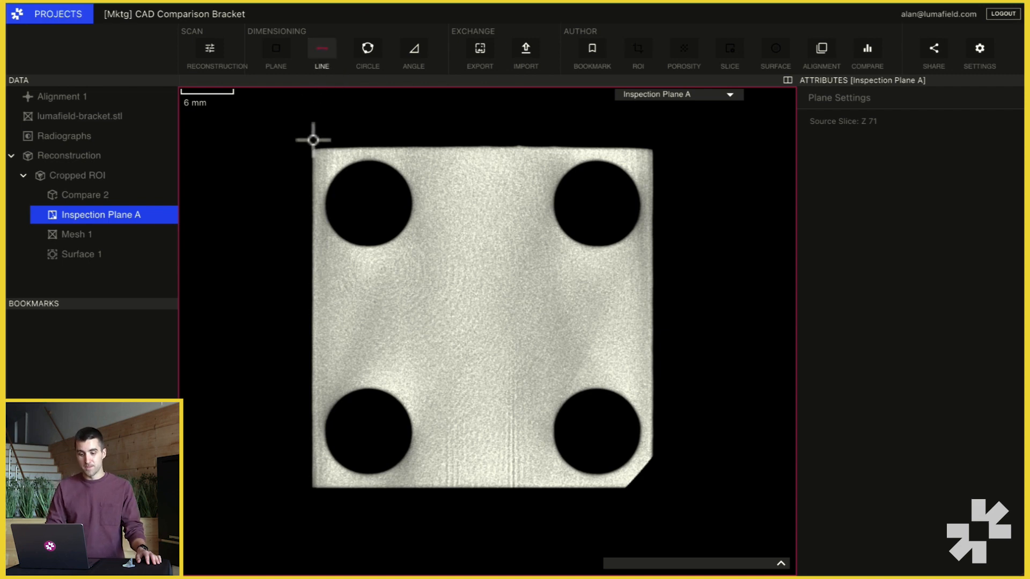
pyautogui.moveTo(313, 140); pyautogui.dragTo(275, 479)
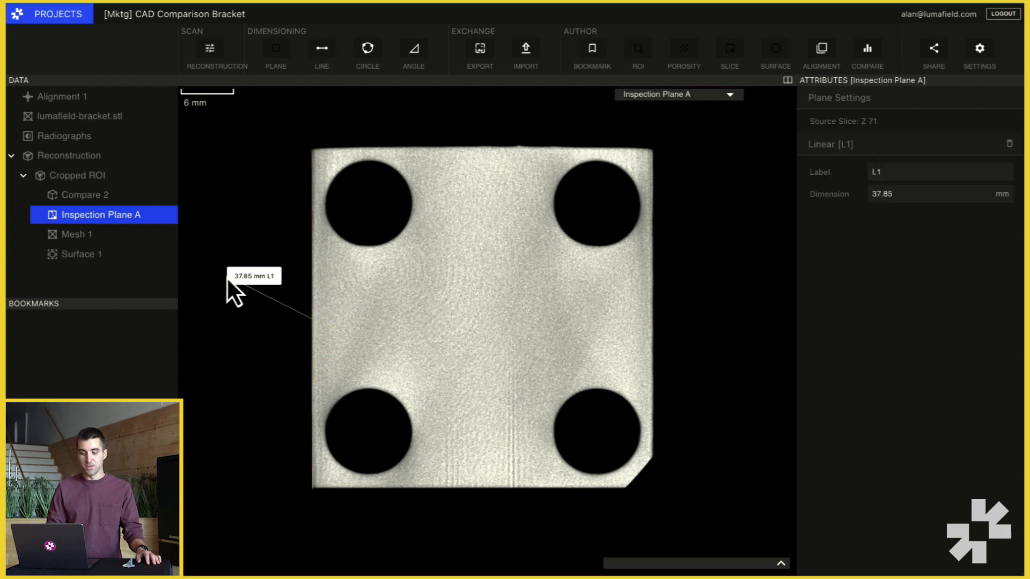
pyautogui.click(367, 47)
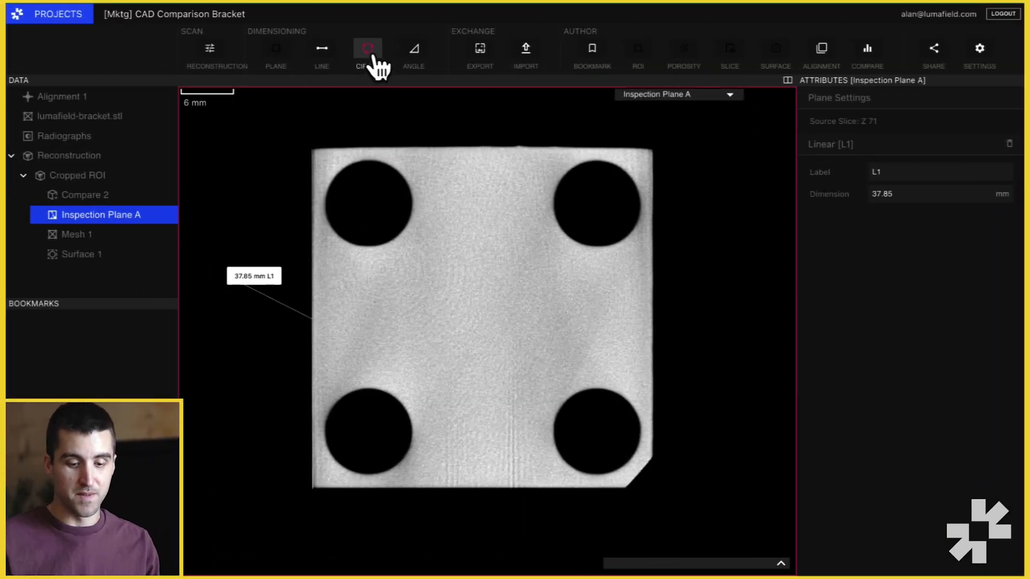
# Step: Measure the top-left hole's 9.79 mm diameter and place the D1 label above it
pyautogui.click(367, 48)
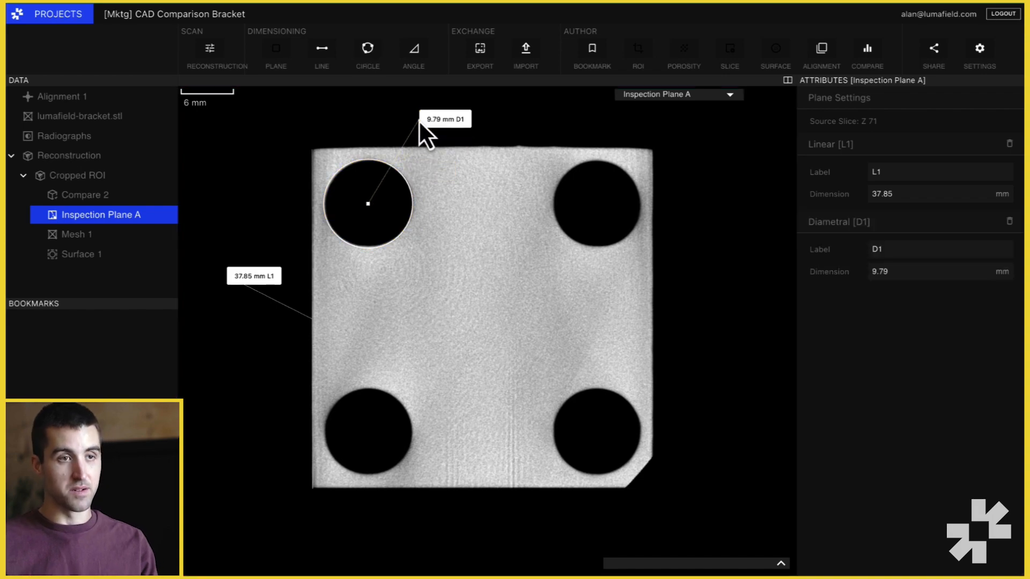
pyautogui.click(82, 175)
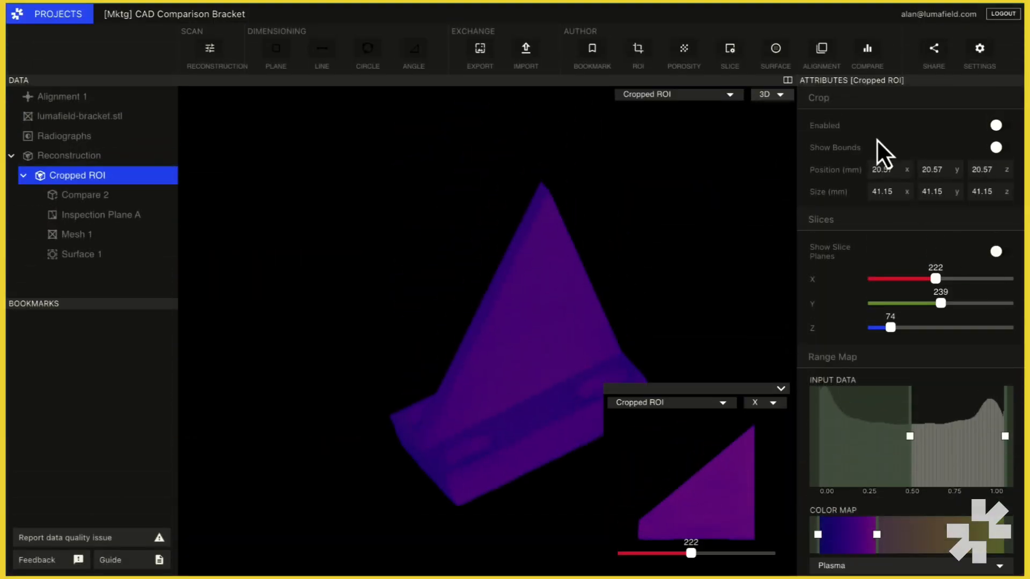
# Step: Show an X cross-section at about 224 through the triangular rib as Inspection Plane B
pyautogui.click(768, 95)
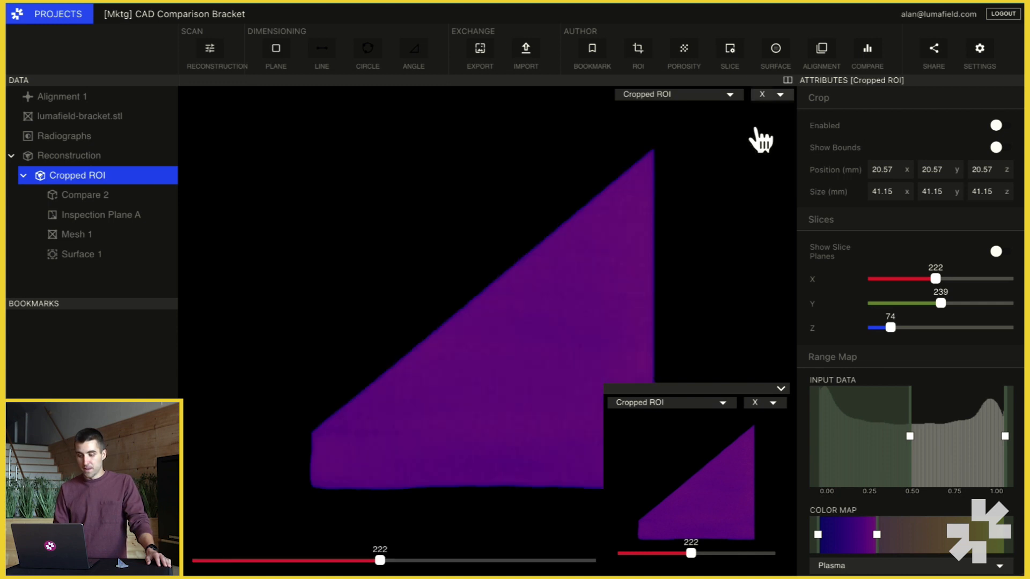
pyautogui.moveTo(380, 560); pyautogui.dragTo(349, 560)
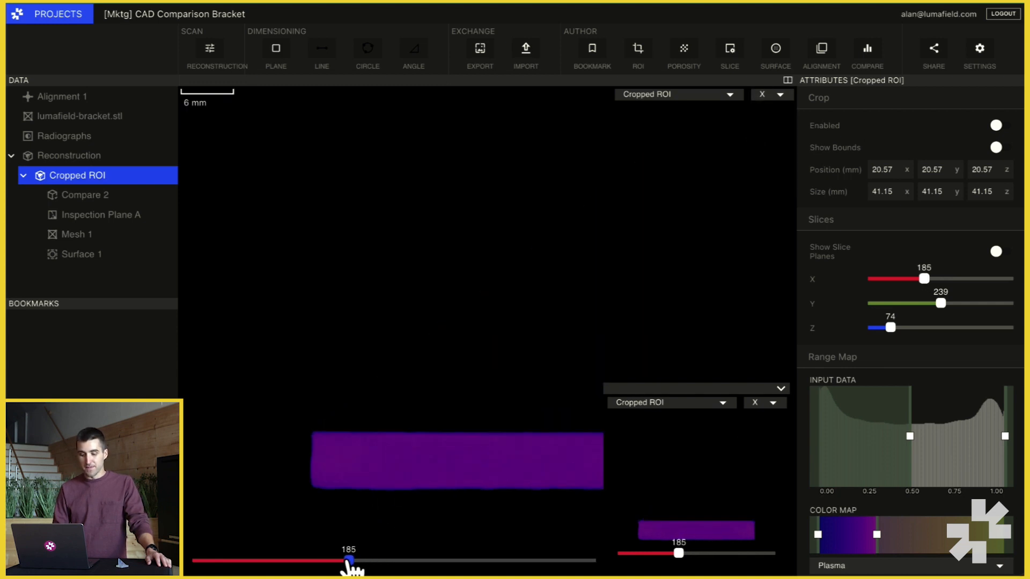
pyautogui.moveTo(348, 560); pyautogui.dragTo(384, 559)
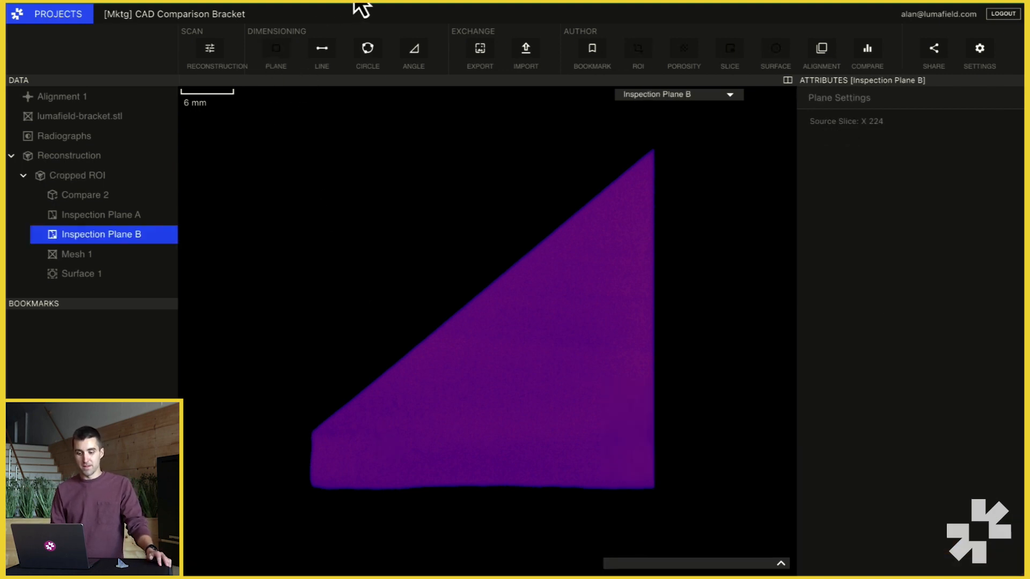
pyautogui.click(412, 48)
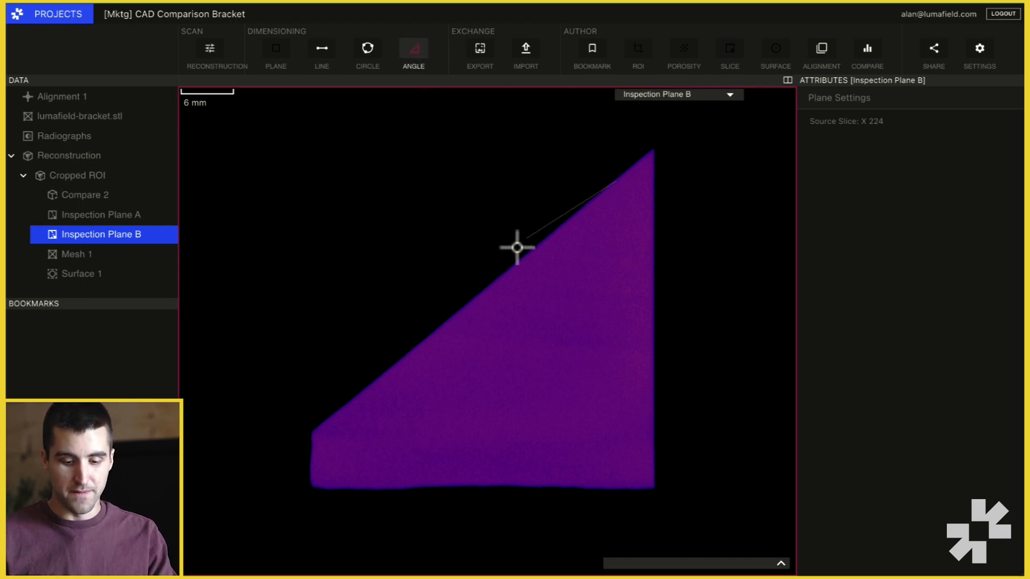
pyautogui.moveTo(633, 211)
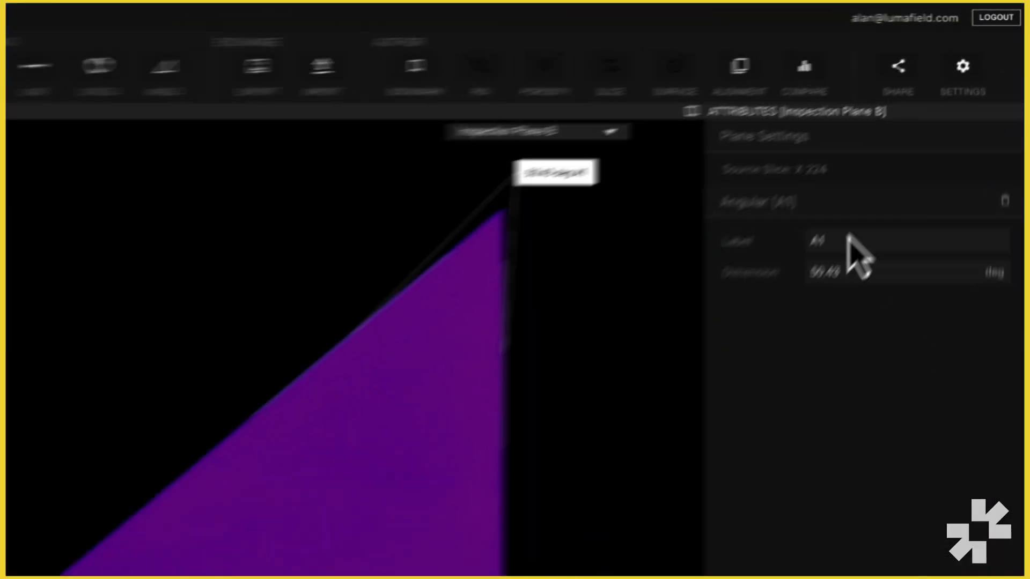
# Step: Type 'Top Fla' as the new label for the 50.43 degree angle A1
pyautogui.write('Top Fla')
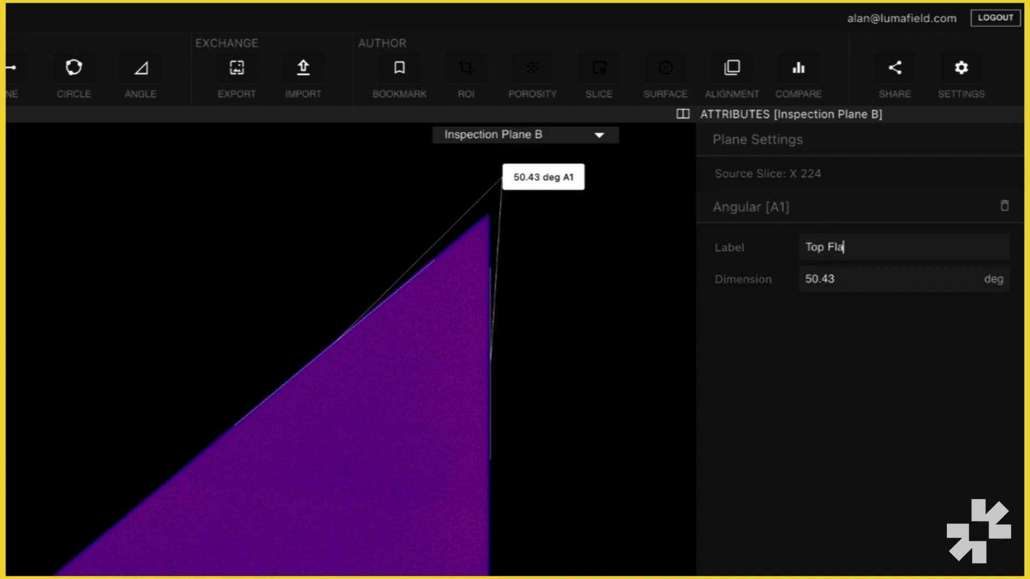